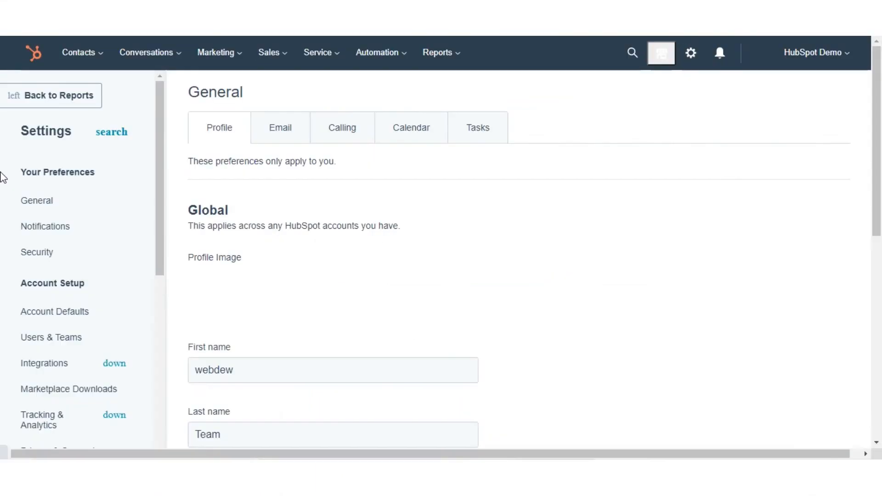
- Scroll the Settings sidebar and open Products & Quotes to reach the product library
{"action": "scroll", "scroll_direction": "down", "scroll_amount": 3}
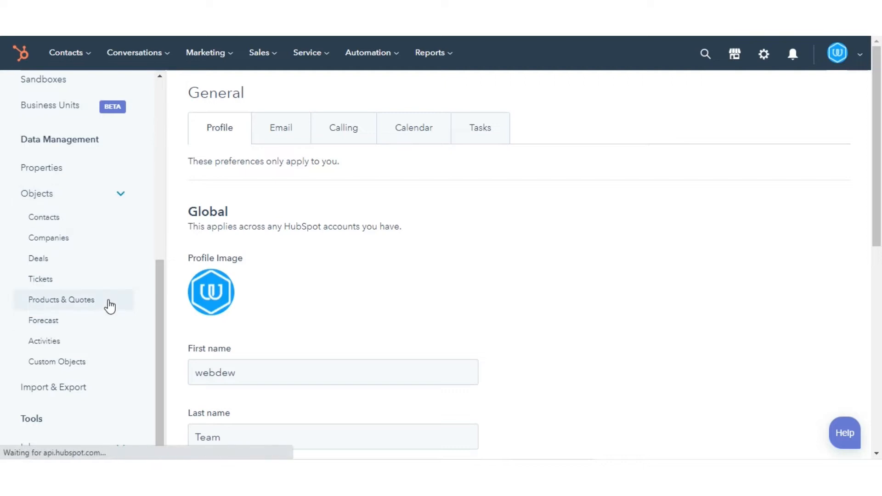
{"action": "left_click", "coordinate": [62, 299]}
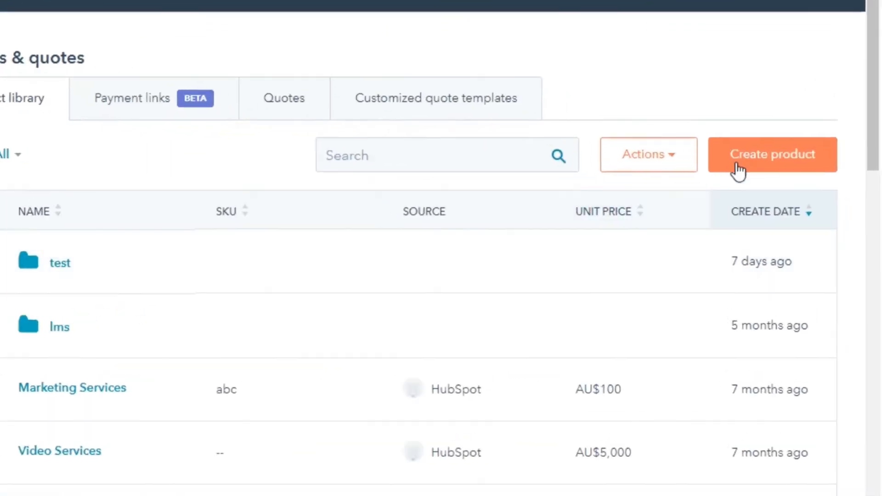
- Create a product named 'TEST' with the description 'DESCRIPTION TEST'
{"action": "left_click", "coordinate": [771, 154]}
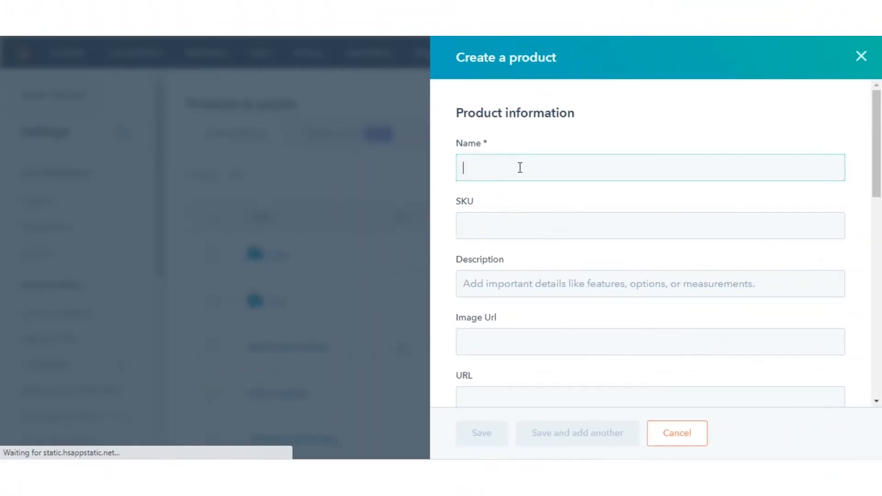
{"action": "type", "text": "TEST"}
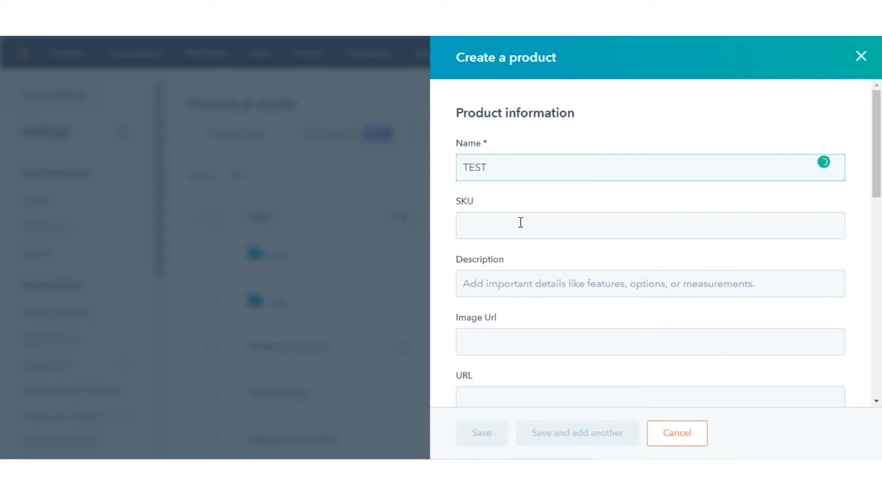
{"action": "left_click", "coordinate": [619, 225]}
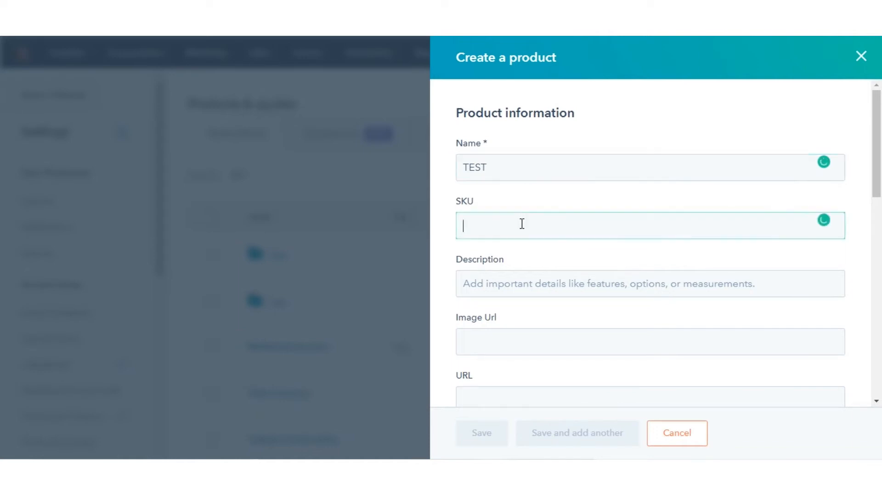
{"action": "scroll", "scroll_direction": "down", "scroll_amount": 3}
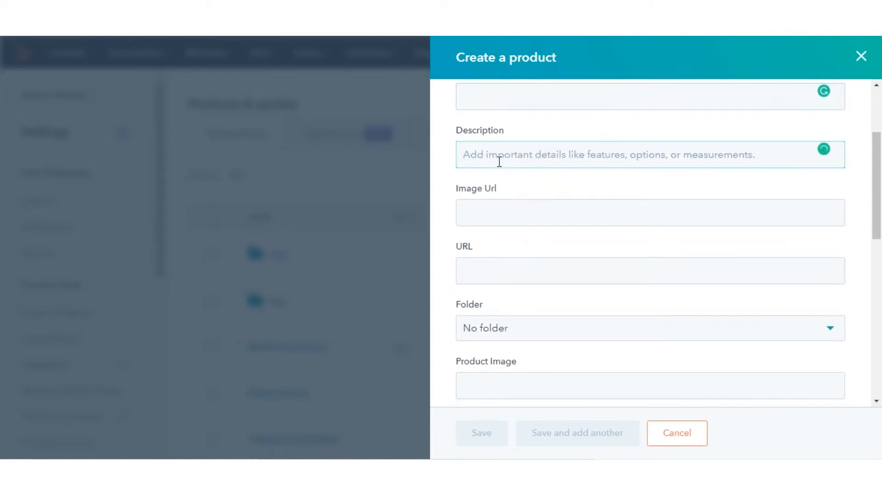
{"action": "type", "text": "DESCRIPT"}
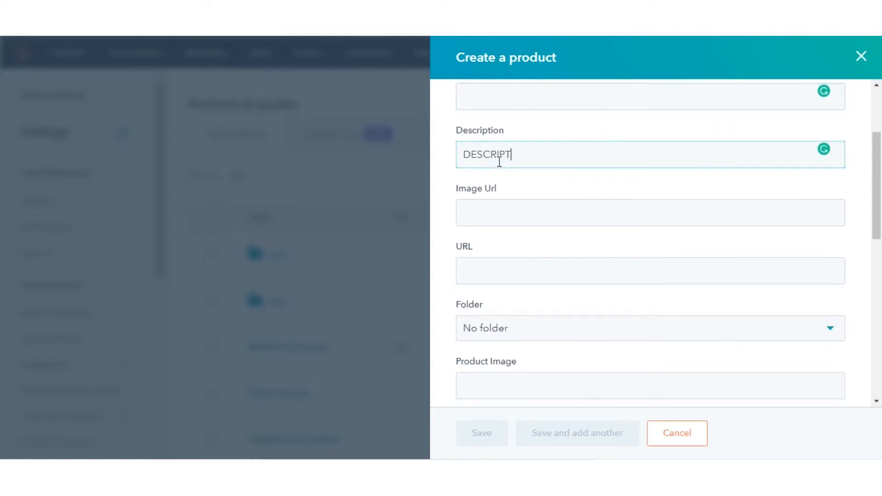
{"action": "type", "text": "ION TEST"}
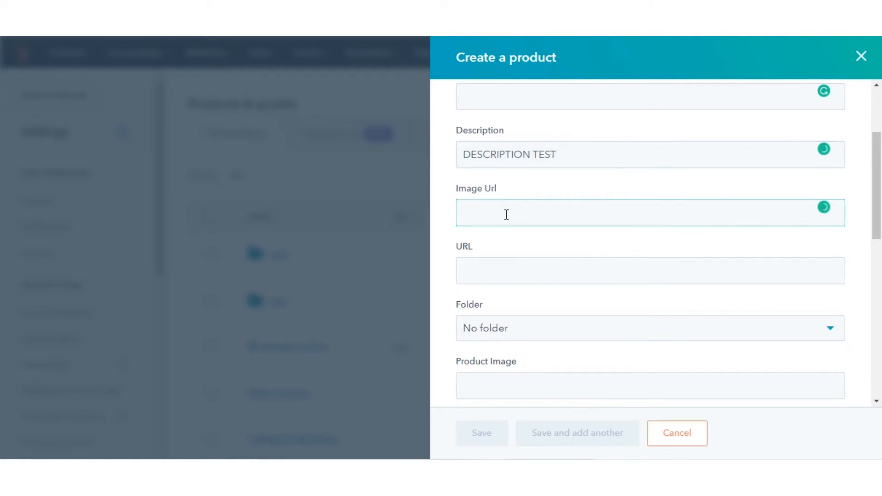
{"action": "scroll", "scroll_direction": "down", "scroll_amount": 3}
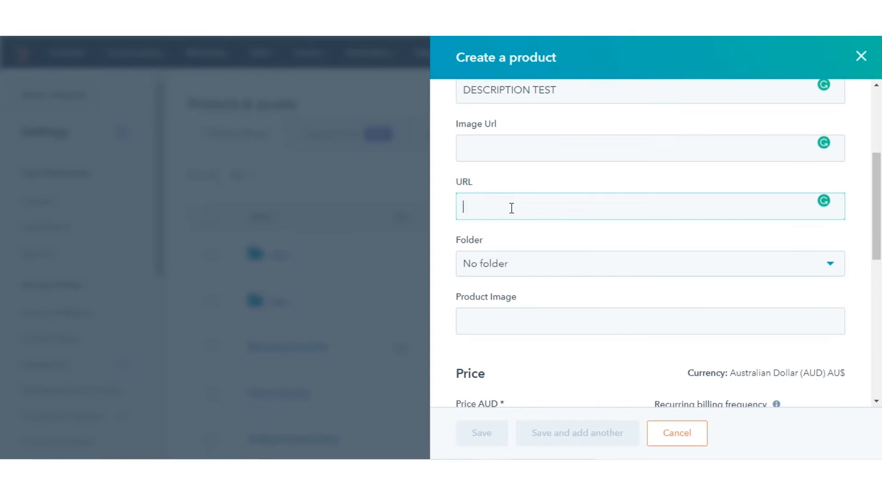
{"action": "mouse_move", "coordinate": [551, 251]}
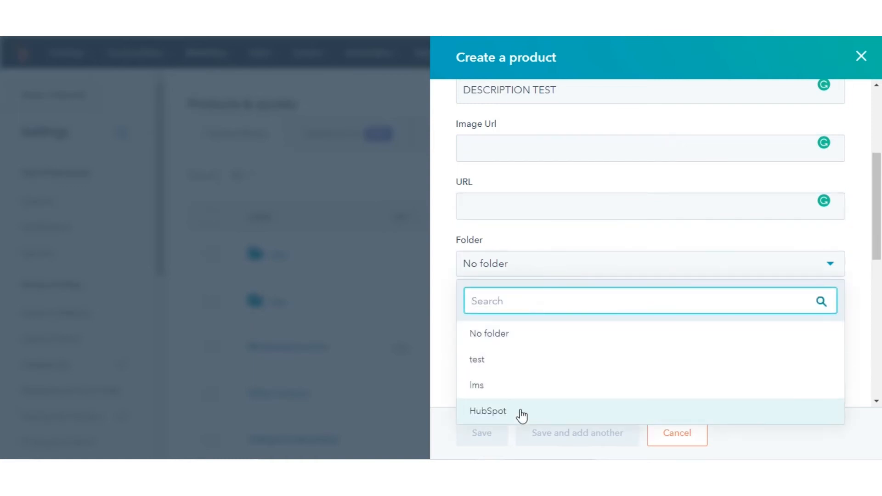
- Choose HubSpot in the product's Folder dropdown
{"action": "left_click", "coordinate": [488, 411]}
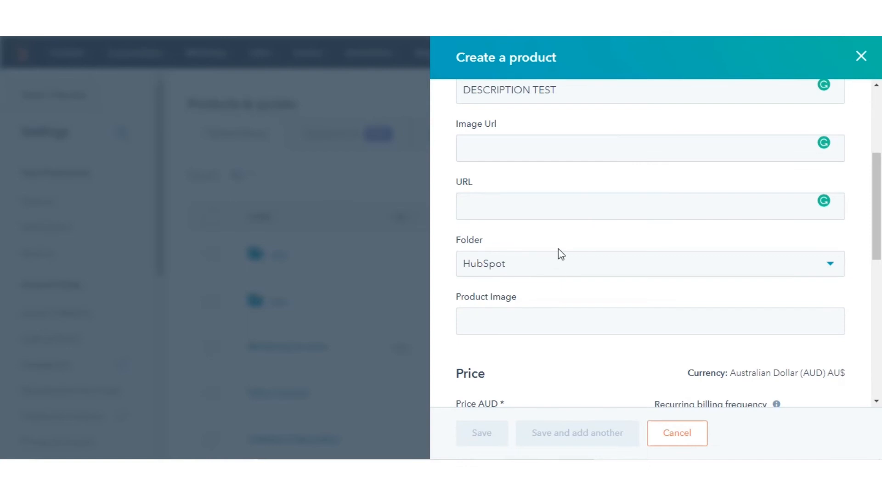
{"action": "scroll", "scroll_direction": "down", "scroll_amount": 3}
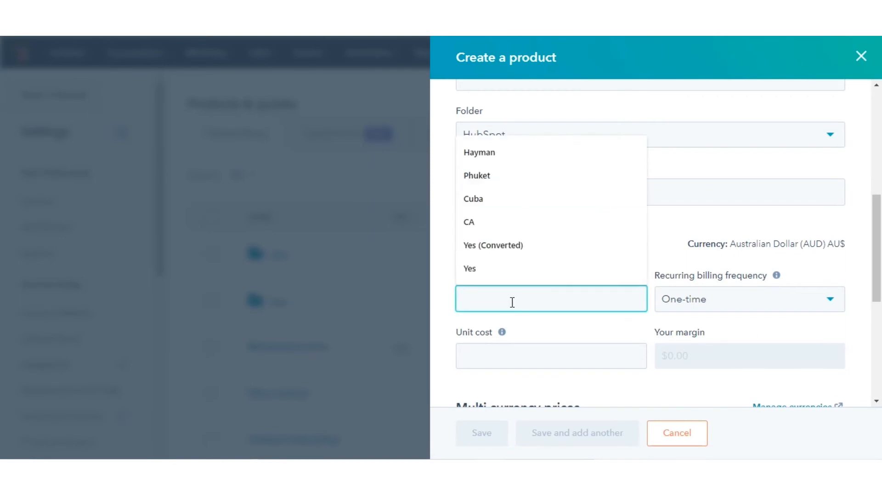
- Set the price to 500 AUD, billing frequency to Quarterly, and unit cost to 400
{"action": "type", "text": "500"}
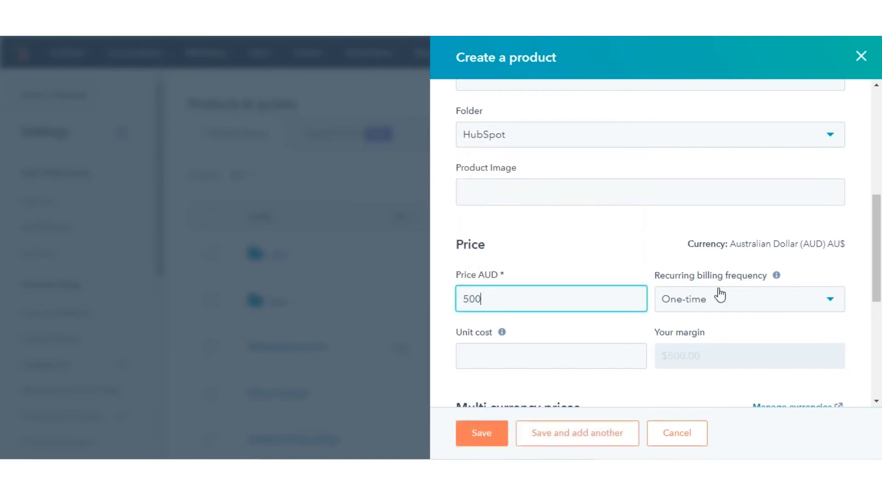
{"action": "left_click", "coordinate": [748, 299]}
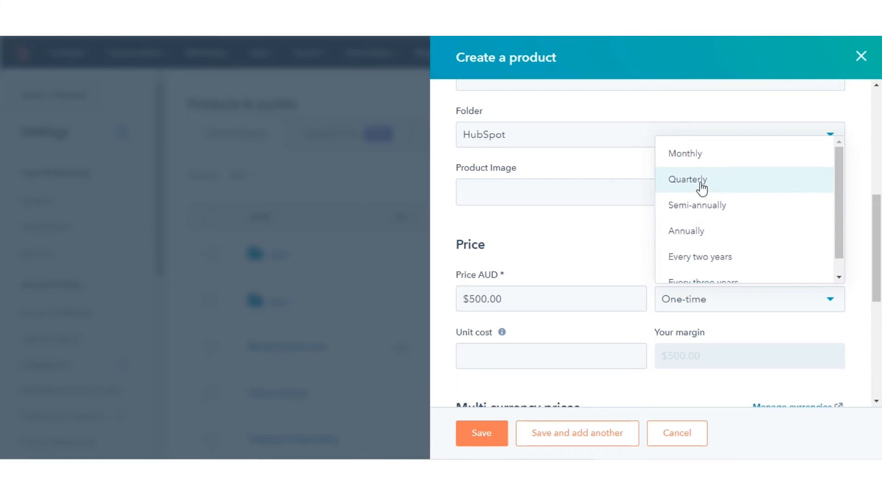
{"action": "left_click", "coordinate": [686, 179]}
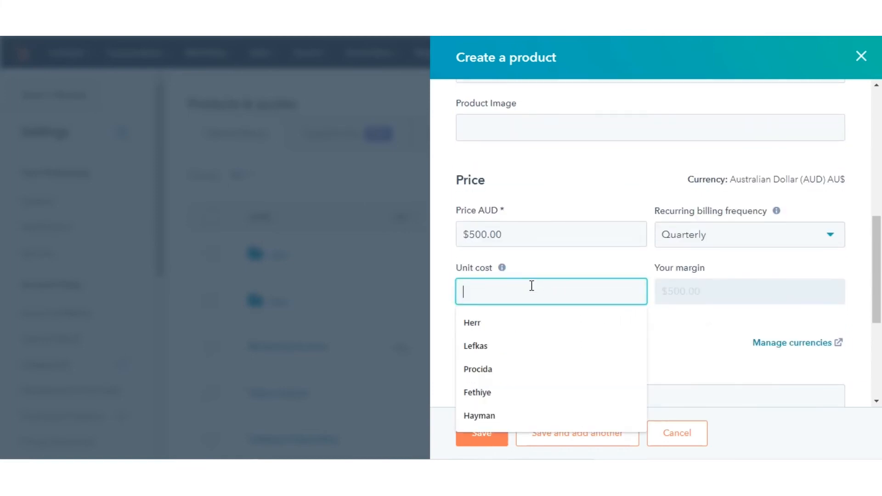
{"action": "type", "text": "400.00"}
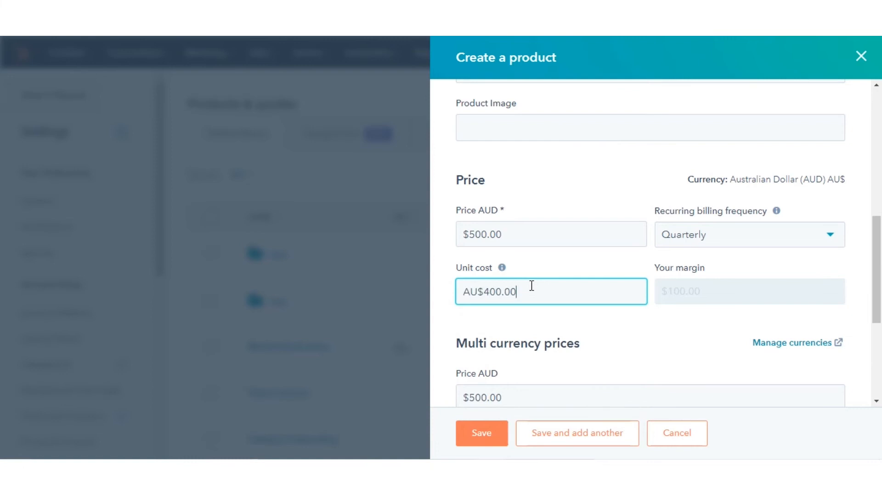
{"action": "scroll", "scroll_direction": "down", "scroll_amount": 3}
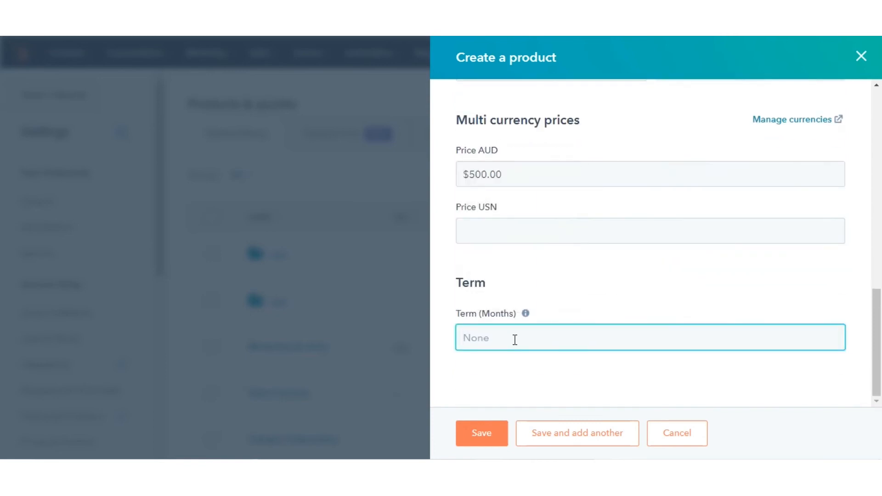
- Set the term to 12 months and save the TEST product
{"action": "type", "text": "12"}
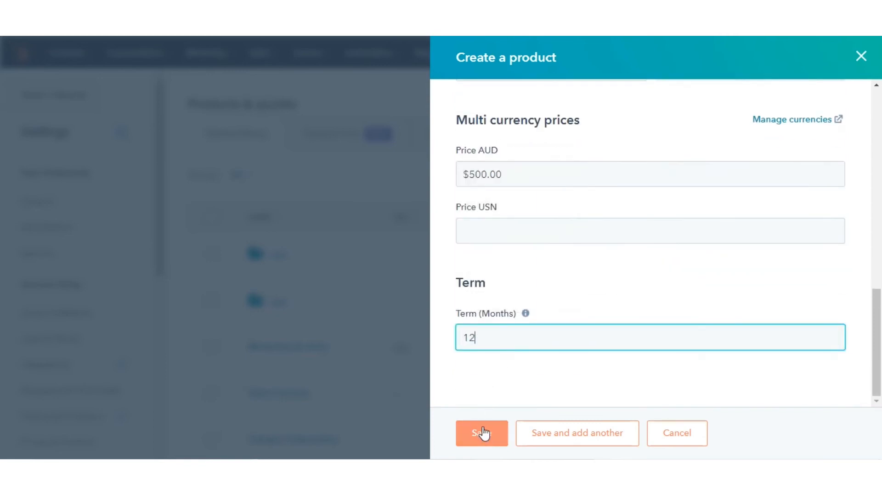
{"action": "left_click", "coordinate": [481, 433]}
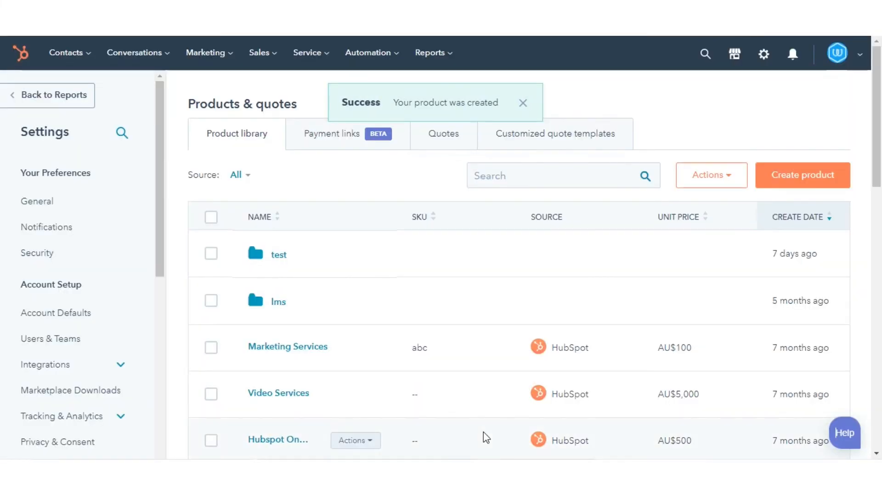